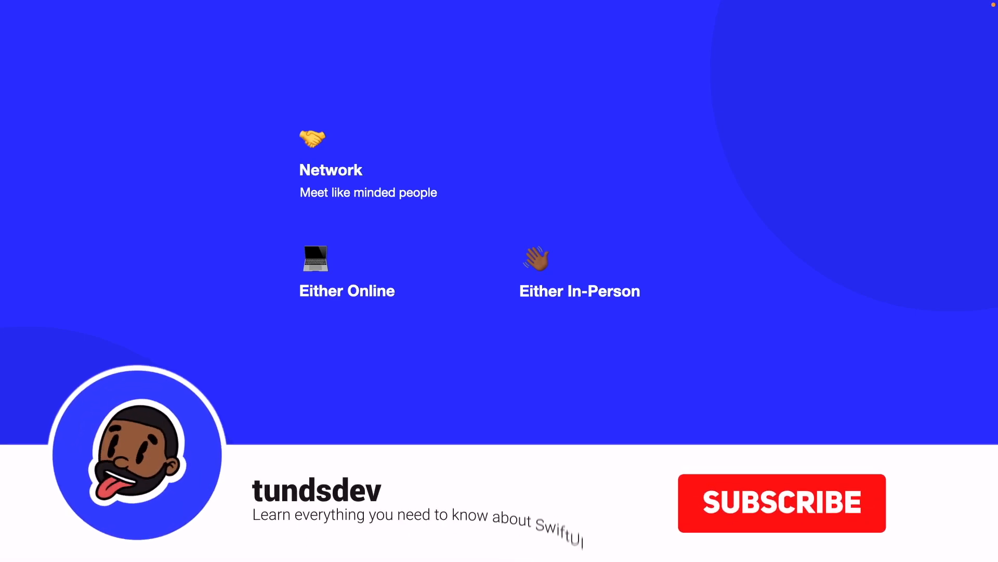
{"action": "left_click", "coordinate": [781, 502]}
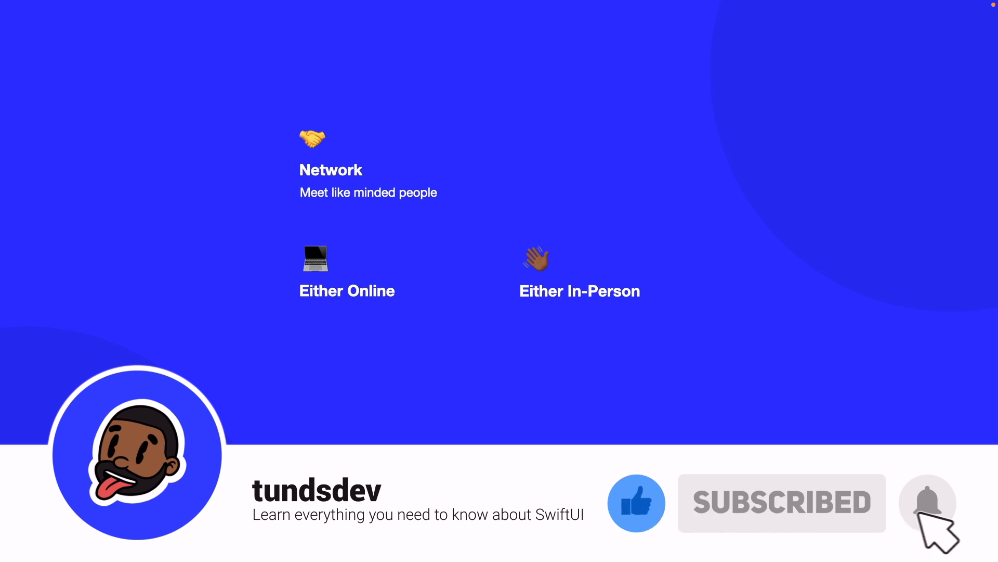
{"action": "left_click", "coordinate": [927, 503]}
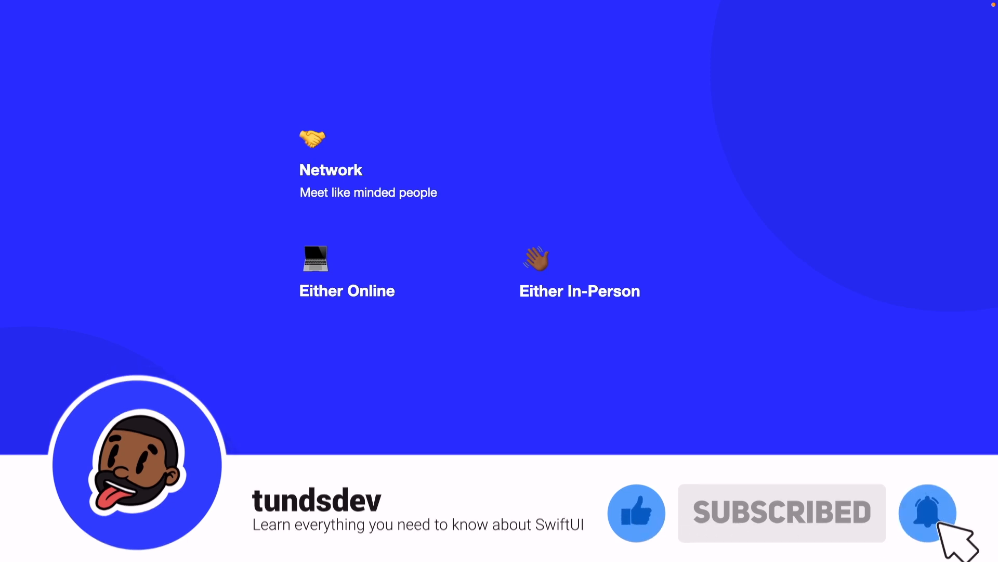